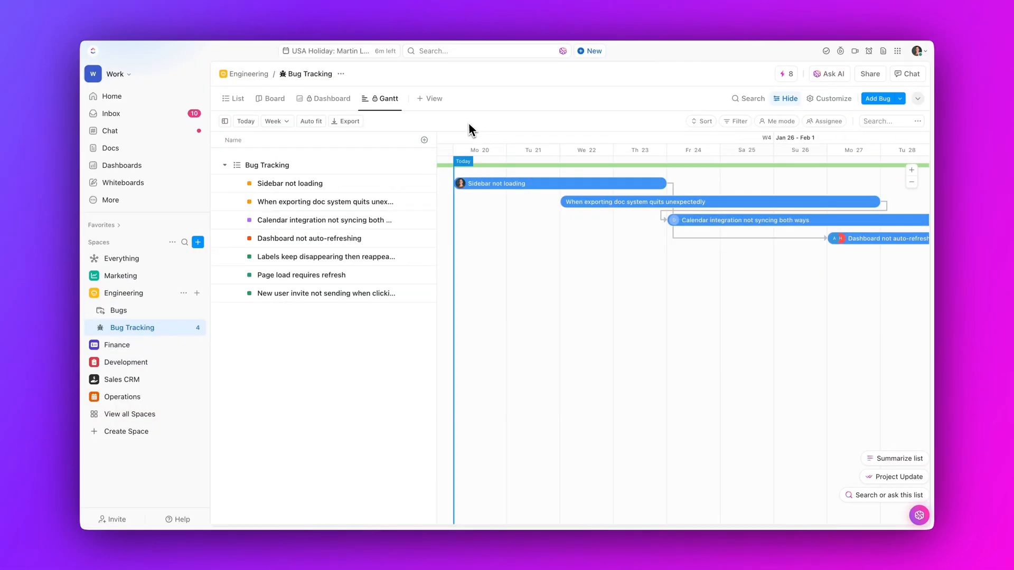
Step: Add Status, Assignee and Squad columns to the Bug Tracking Gantt task table
left_click(833, 98)
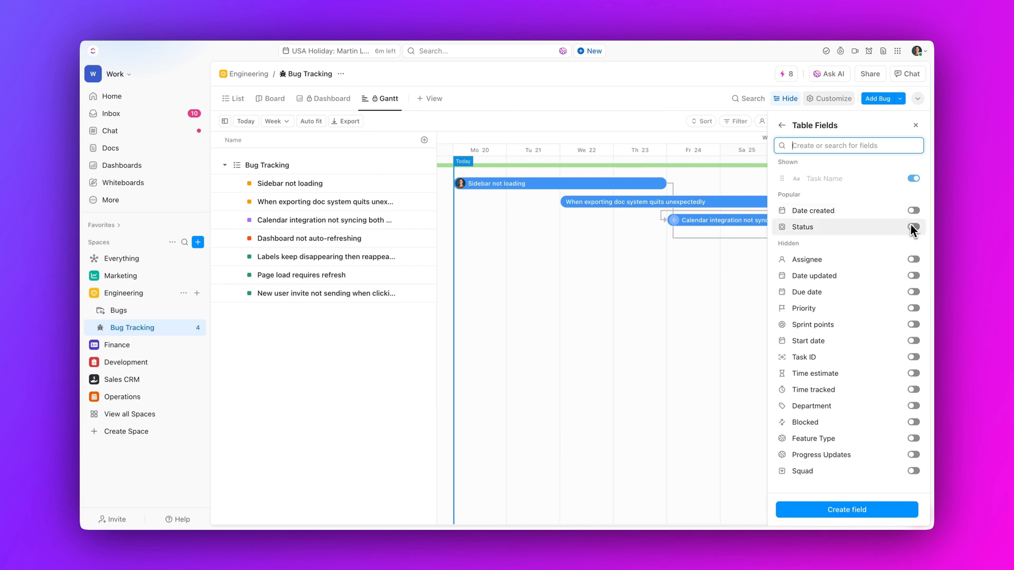
left_click(913, 226)
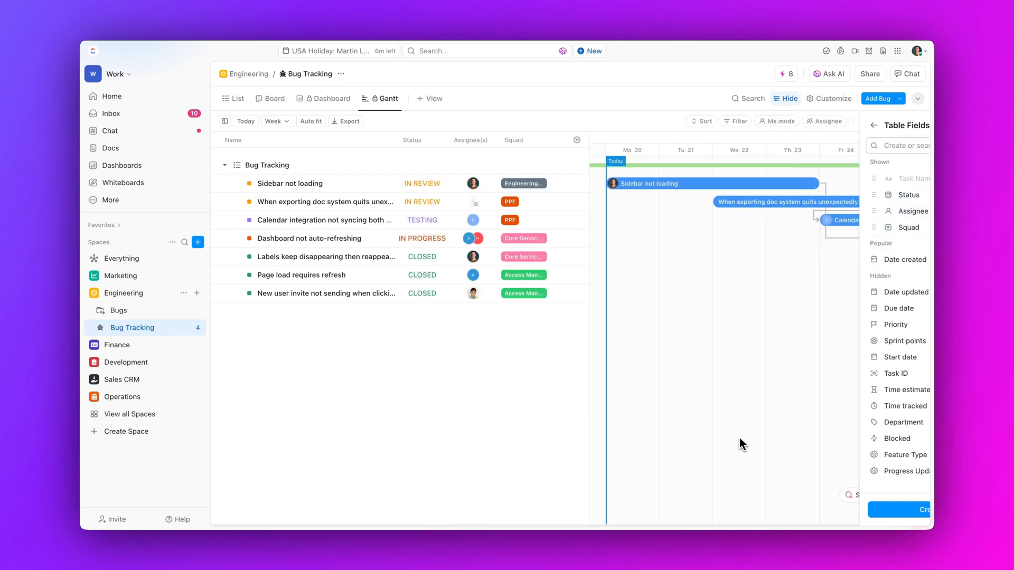
left_click(704, 121)
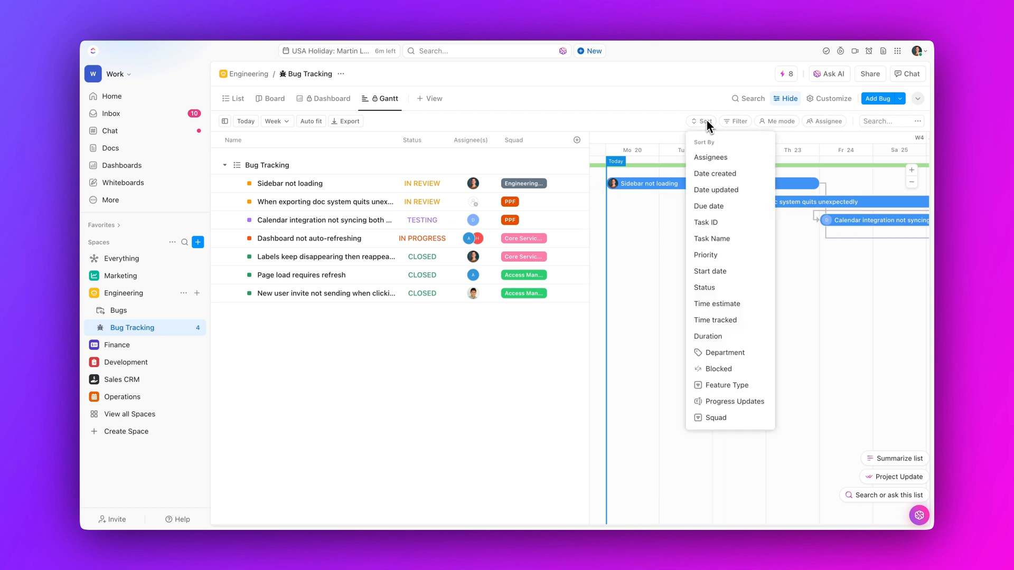
Step: Sort the Gantt bug tasks by Squad and colour the tasks by Squad
left_click(716, 418)
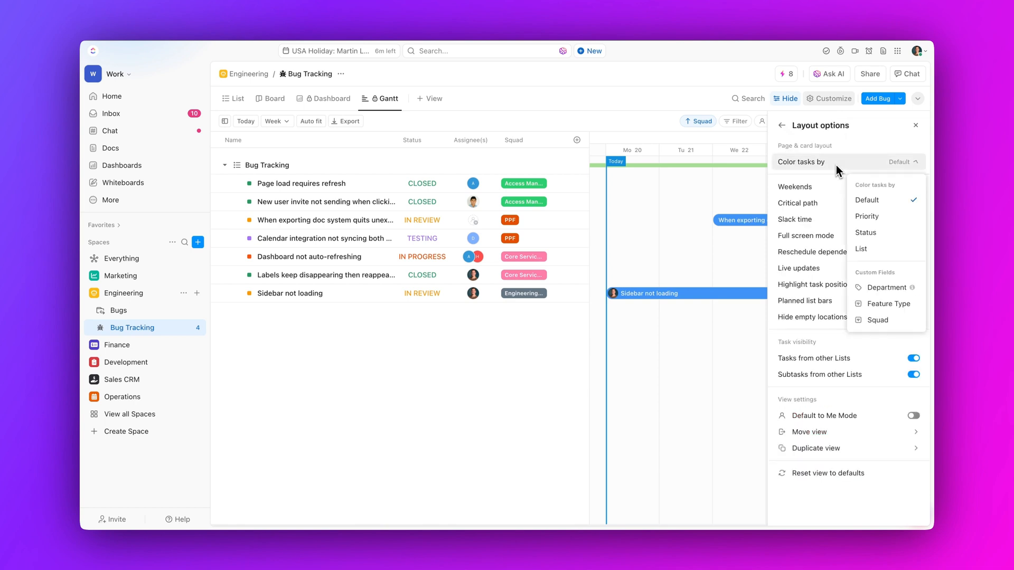
left_click(886, 304)
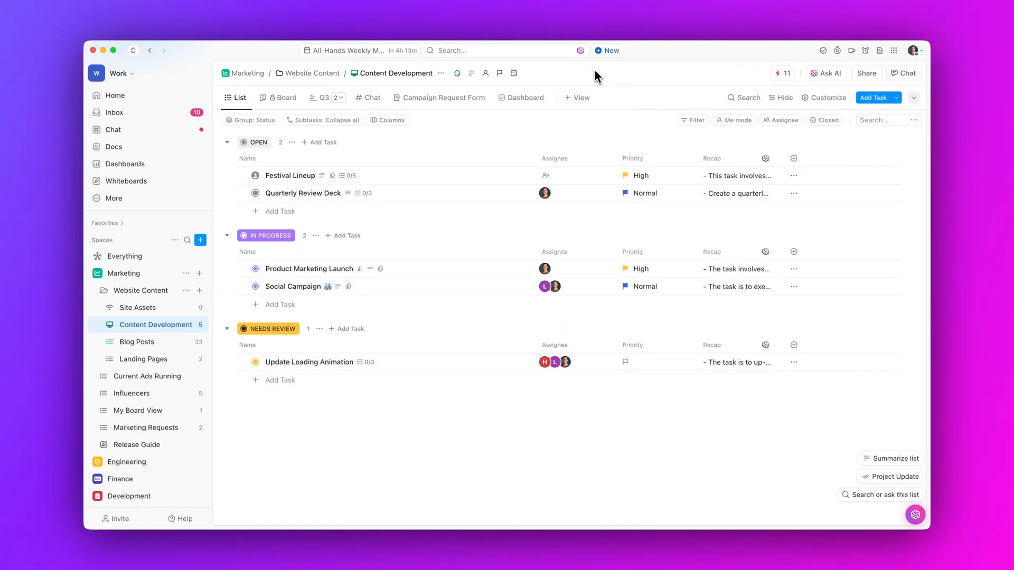
Step: Ask the AI assistant what is needed for the AI product videos
left_click(914, 514)
type("what is needed for the ai product vid")
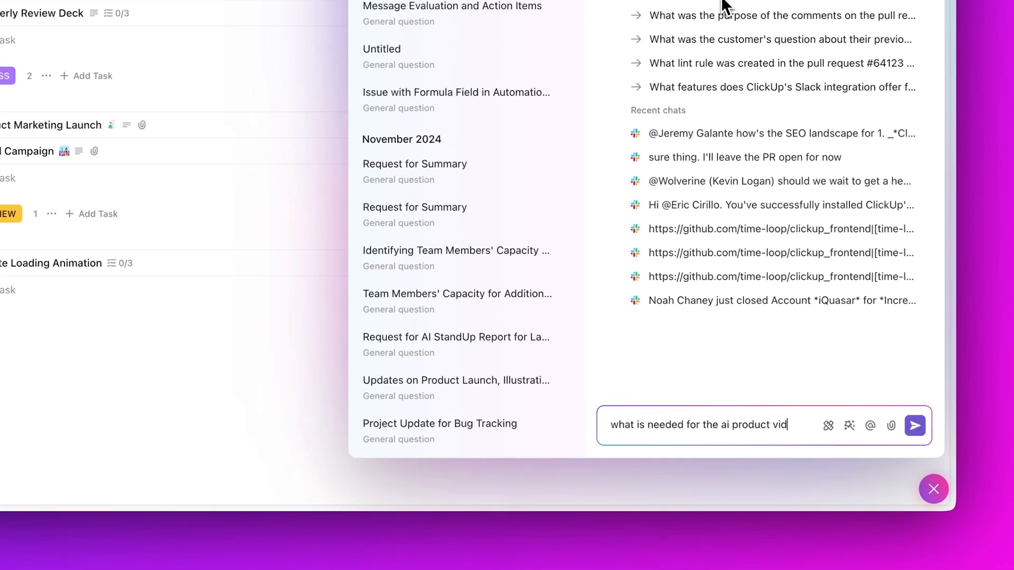
type("eos?")
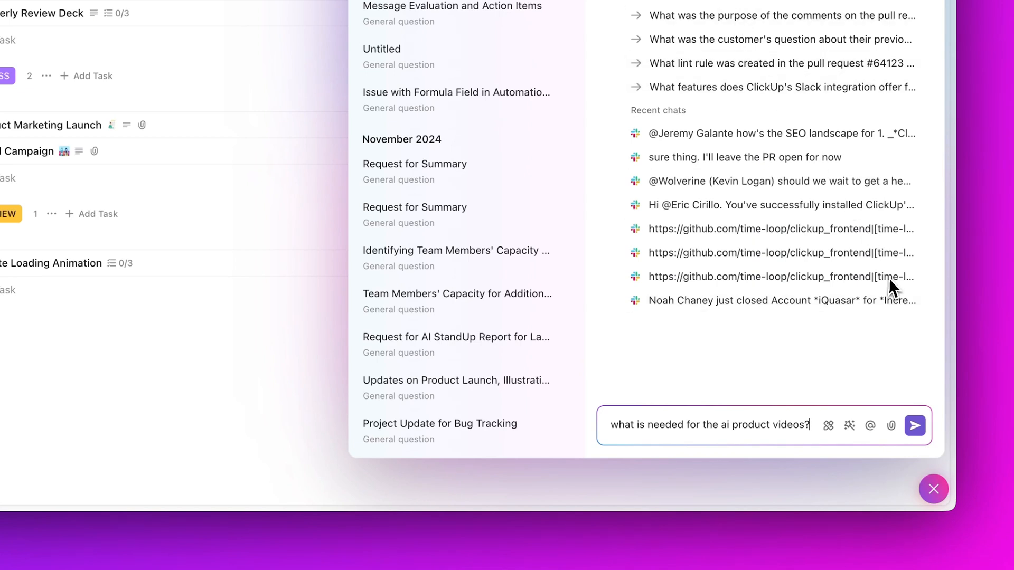
left_click(914, 426)
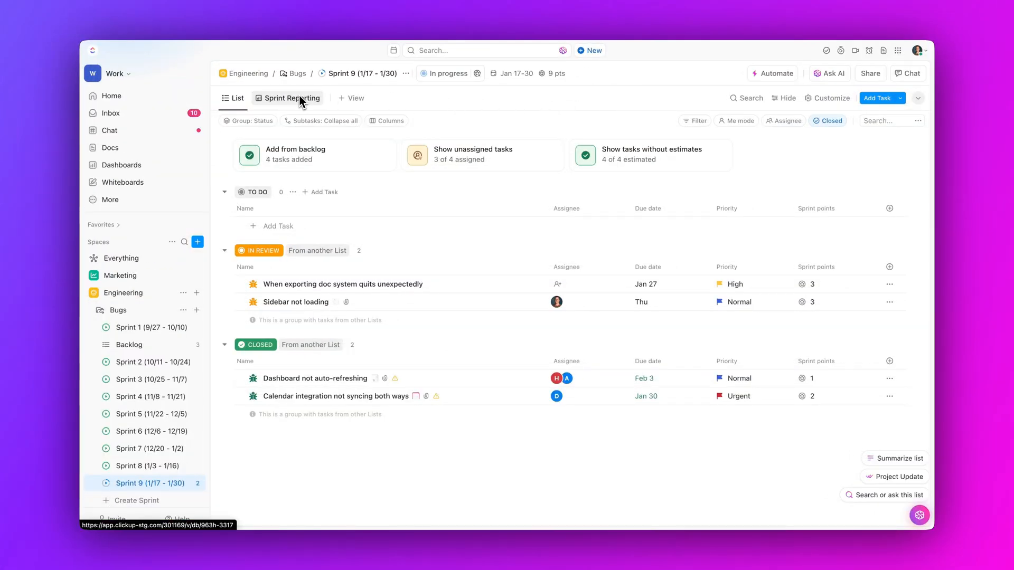
Step: Expand the Committed breakdown in Sprint 9's Action Report on the Reporting tab
left_click(292, 98)
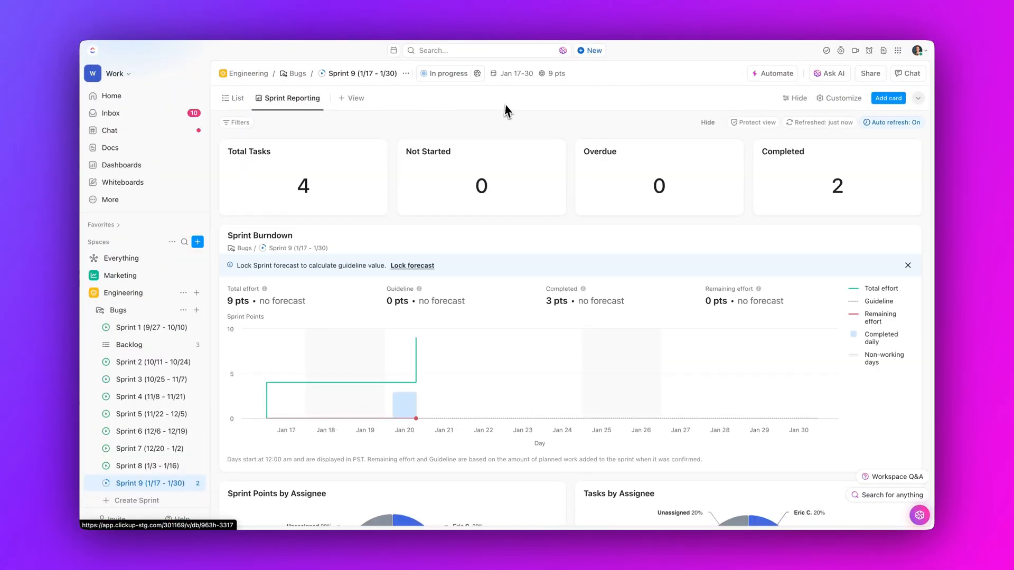
left_click(888, 98)
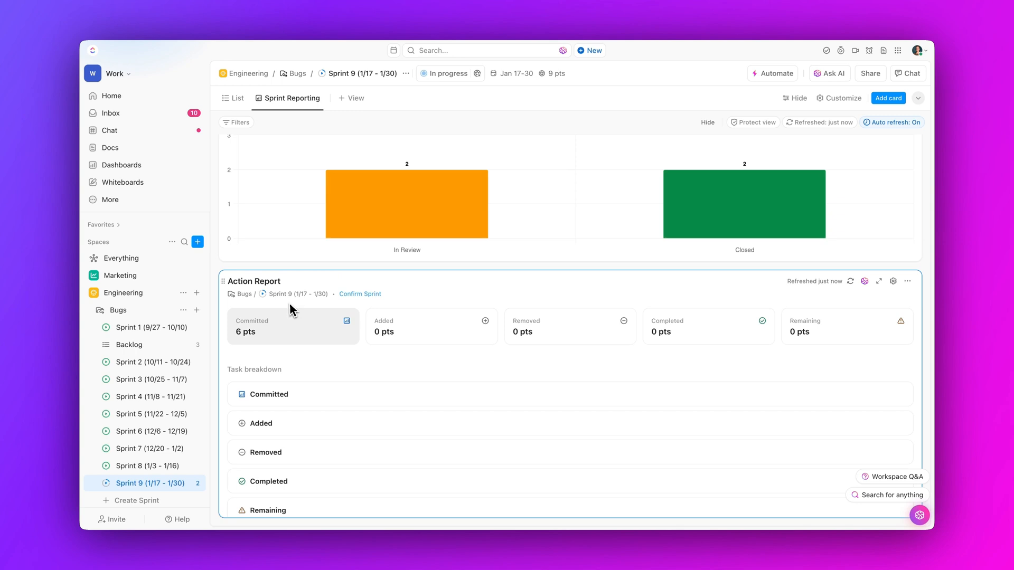
left_click(241, 395)
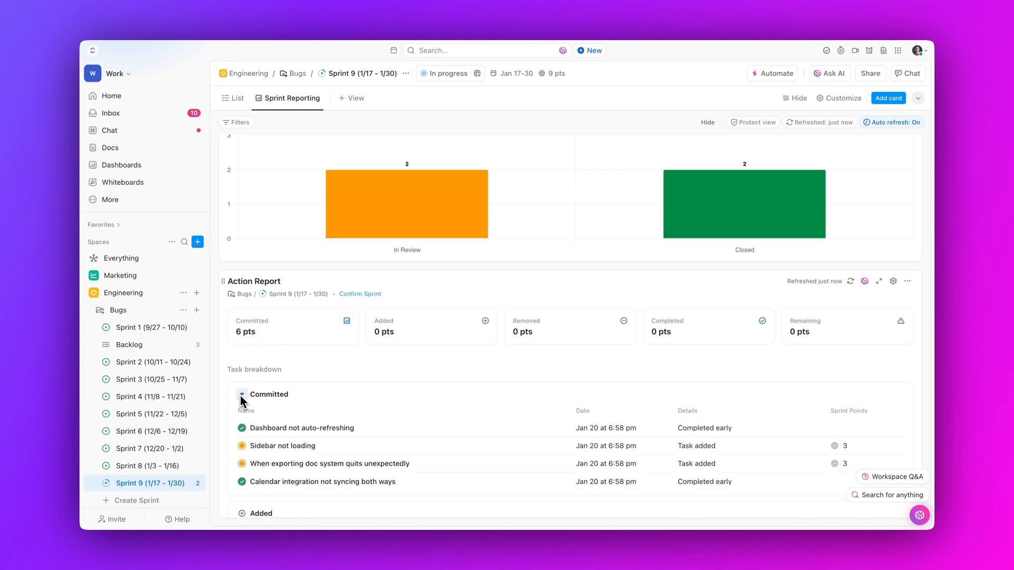
Step: Go to the workspace Audit Logs through the avatar menu's Settings
left_click(914, 51)
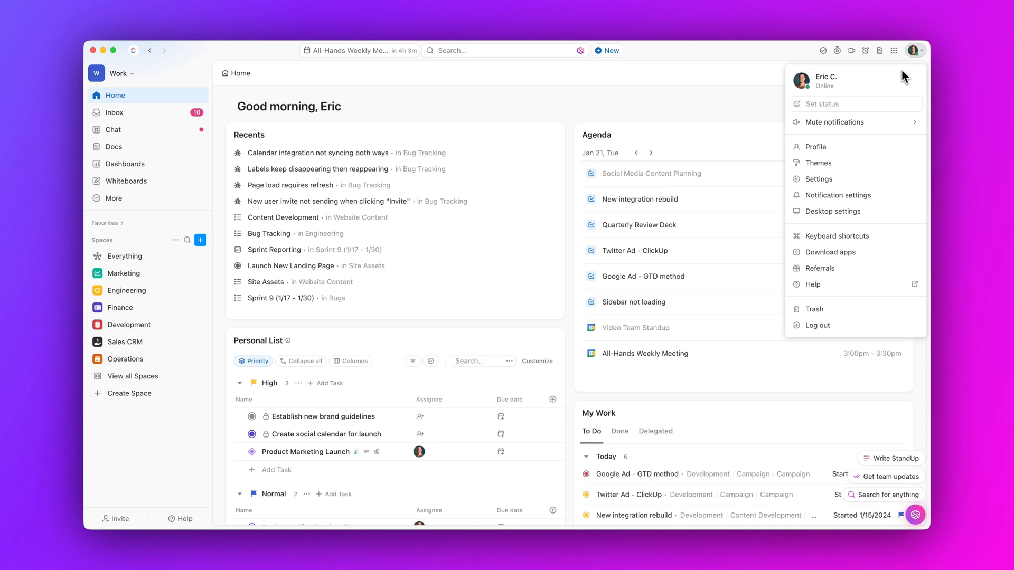
left_click(818, 179)
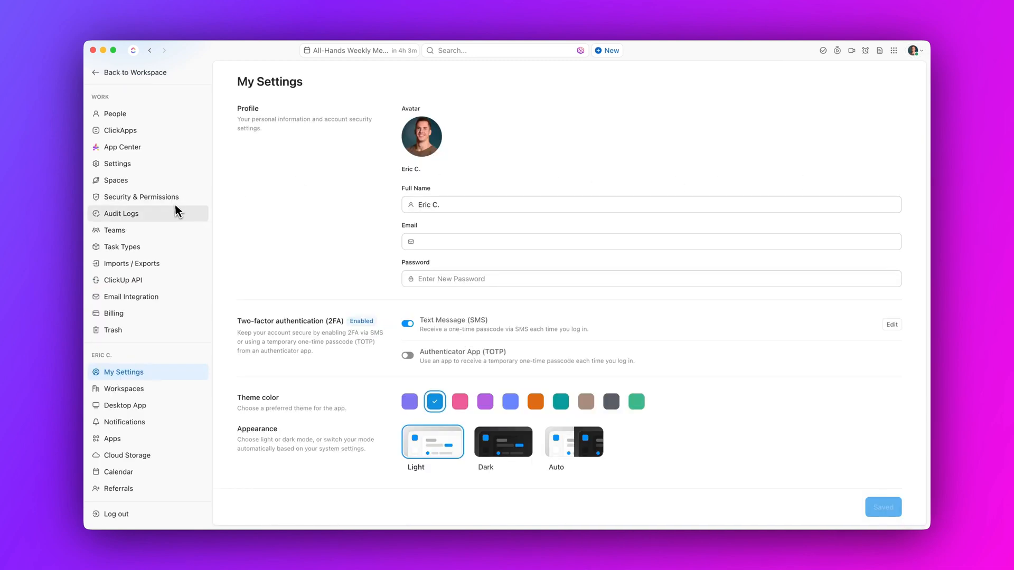
left_click(121, 213)
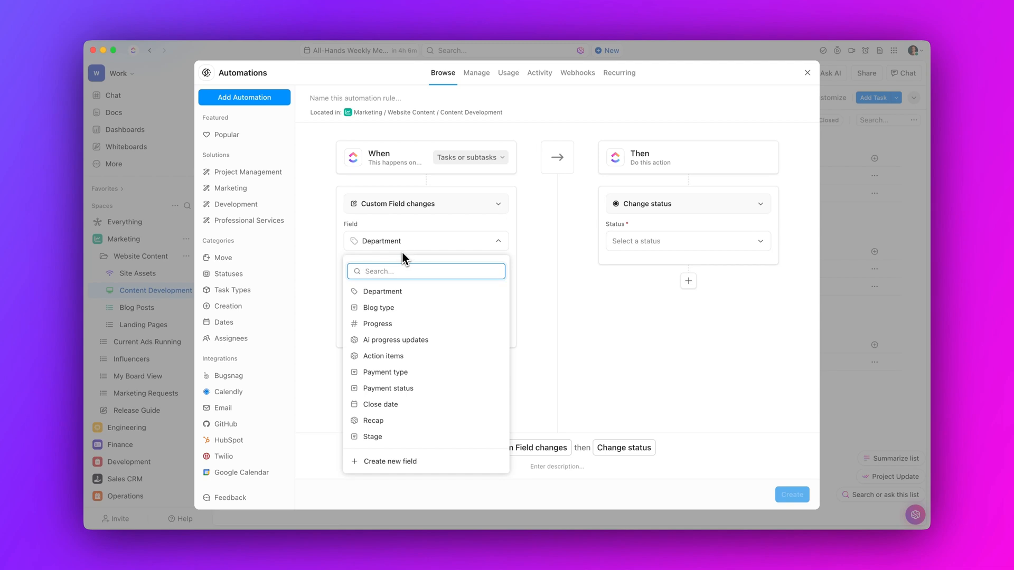
Step: Set the trigger field to Blog Type with To values Product and Creative
left_click(378, 307)
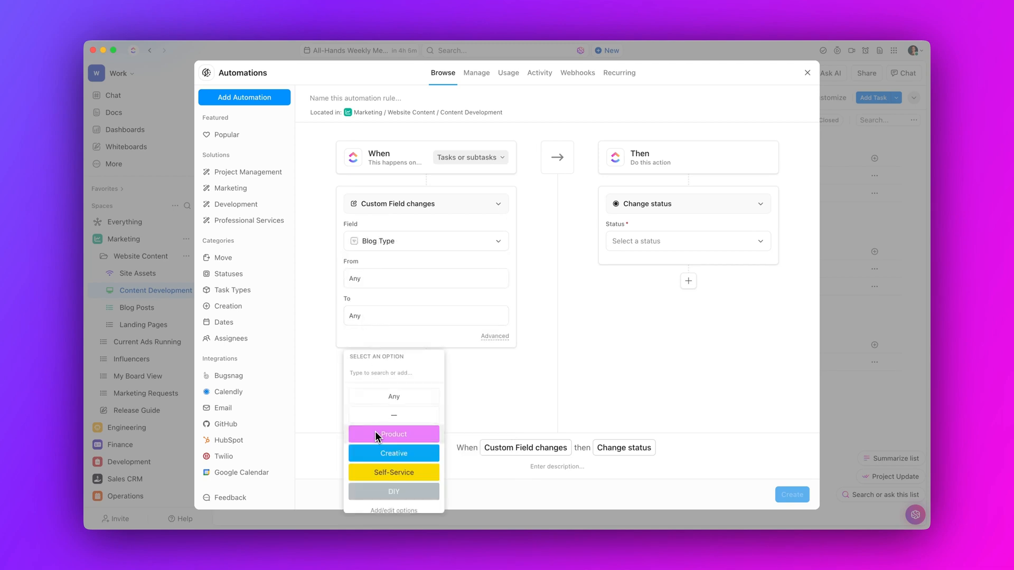
left_click(393, 453)
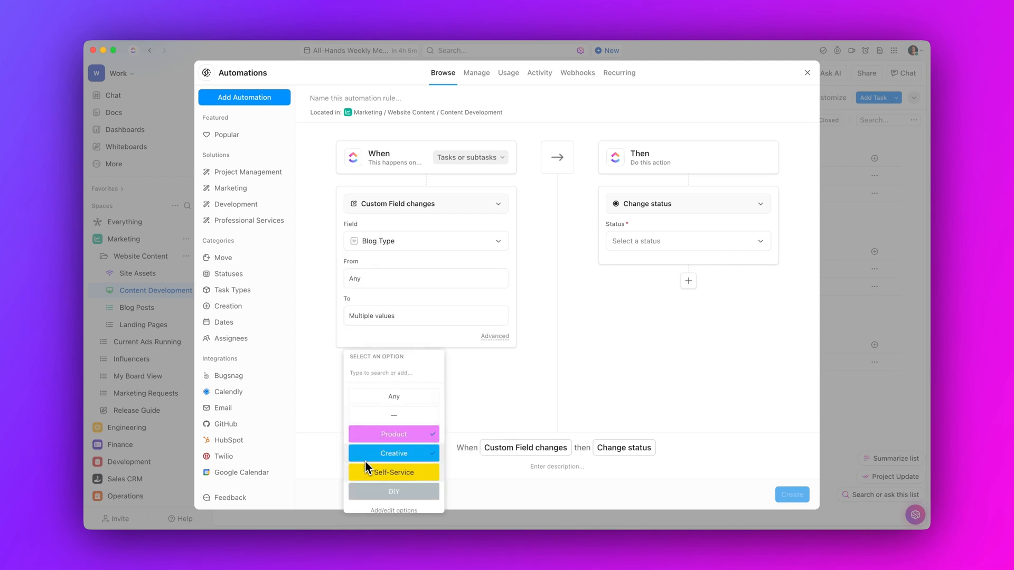
left_click(503, 388)
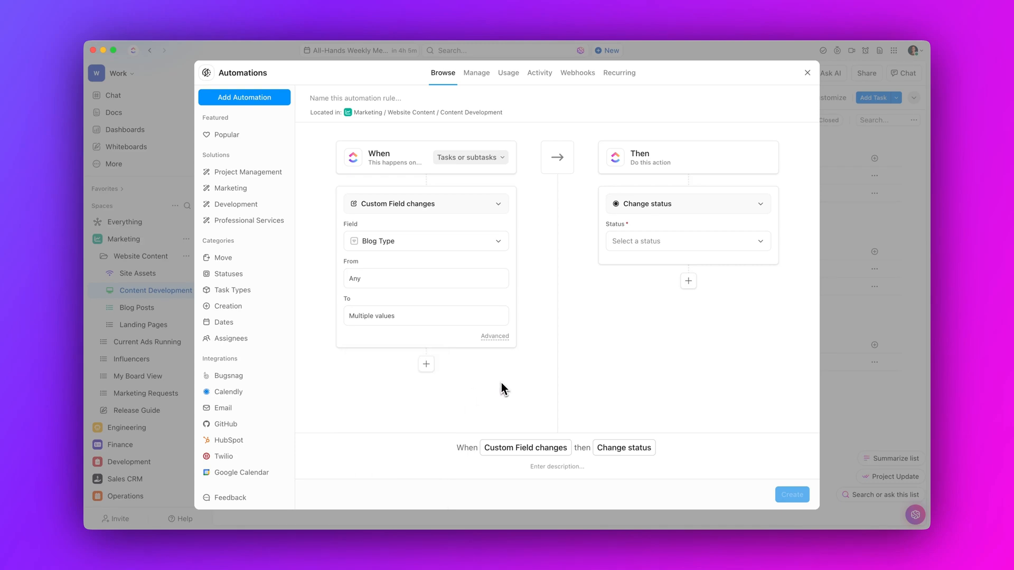